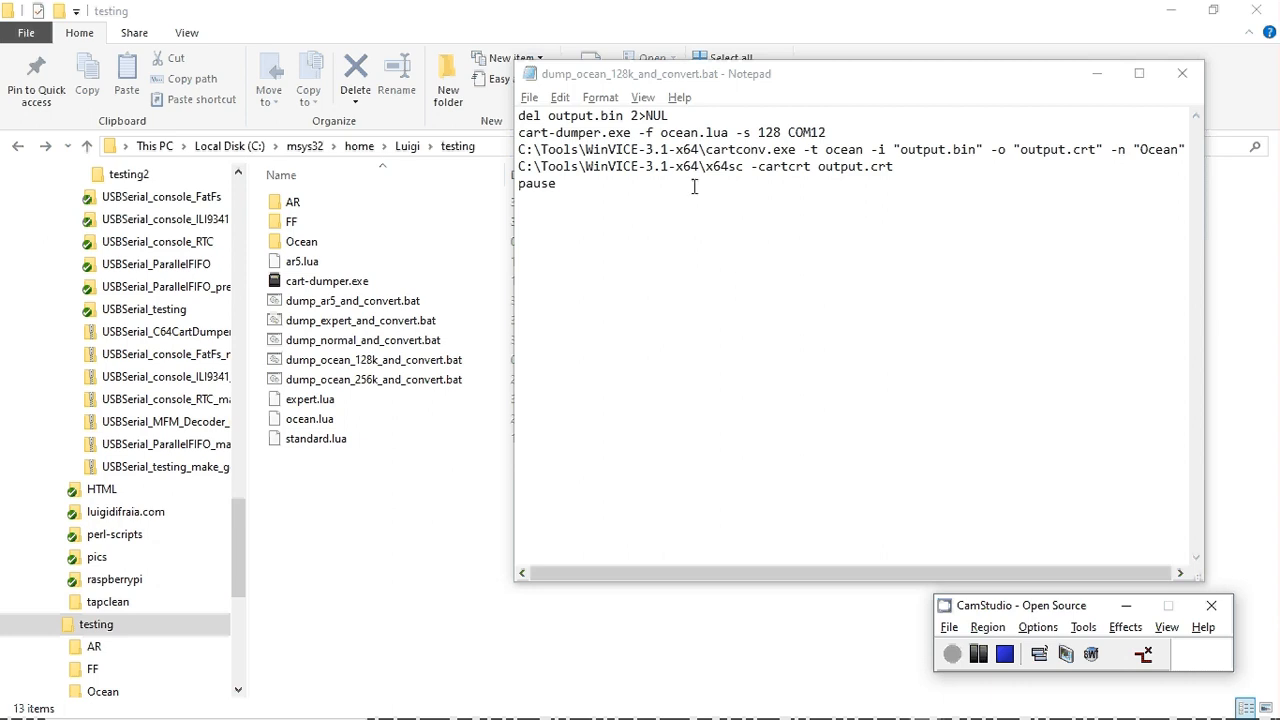
{"action": "mouse_move", "coordinate": [694, 224]}
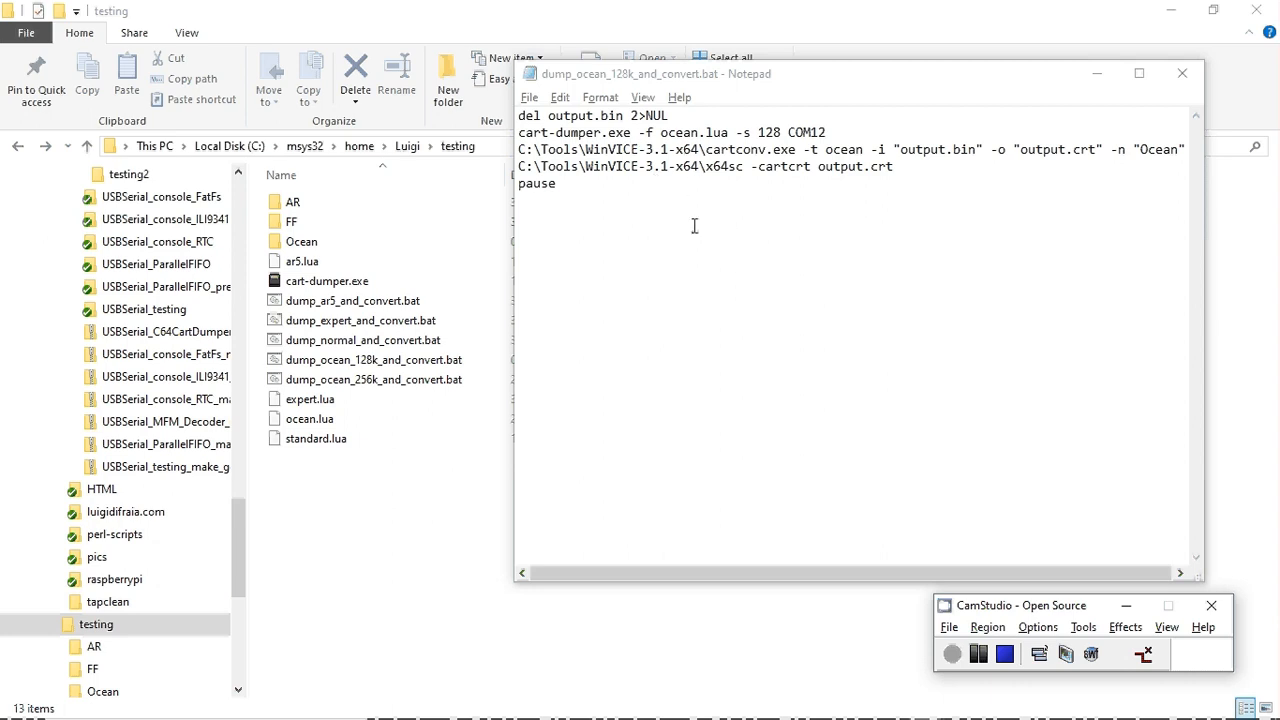
{"action": "mouse_move", "coordinate": [756, 236]}
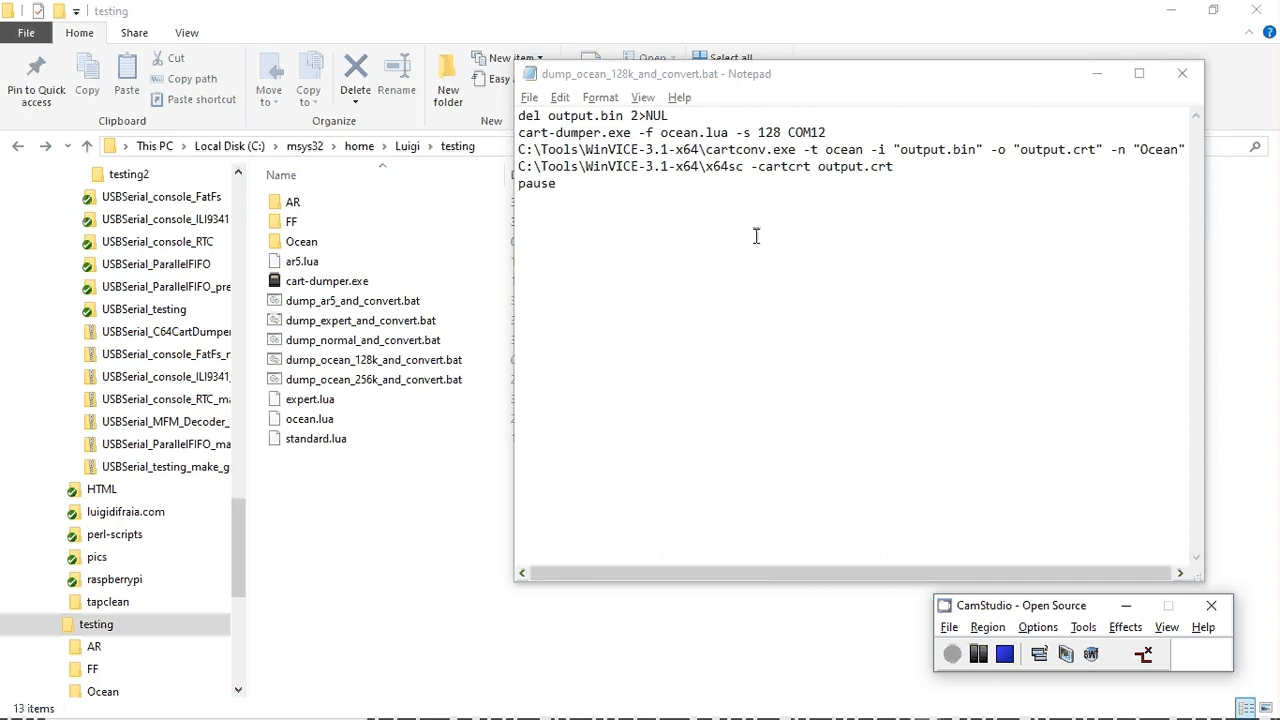
{"action": "mouse_move", "coordinate": [768, 228]}
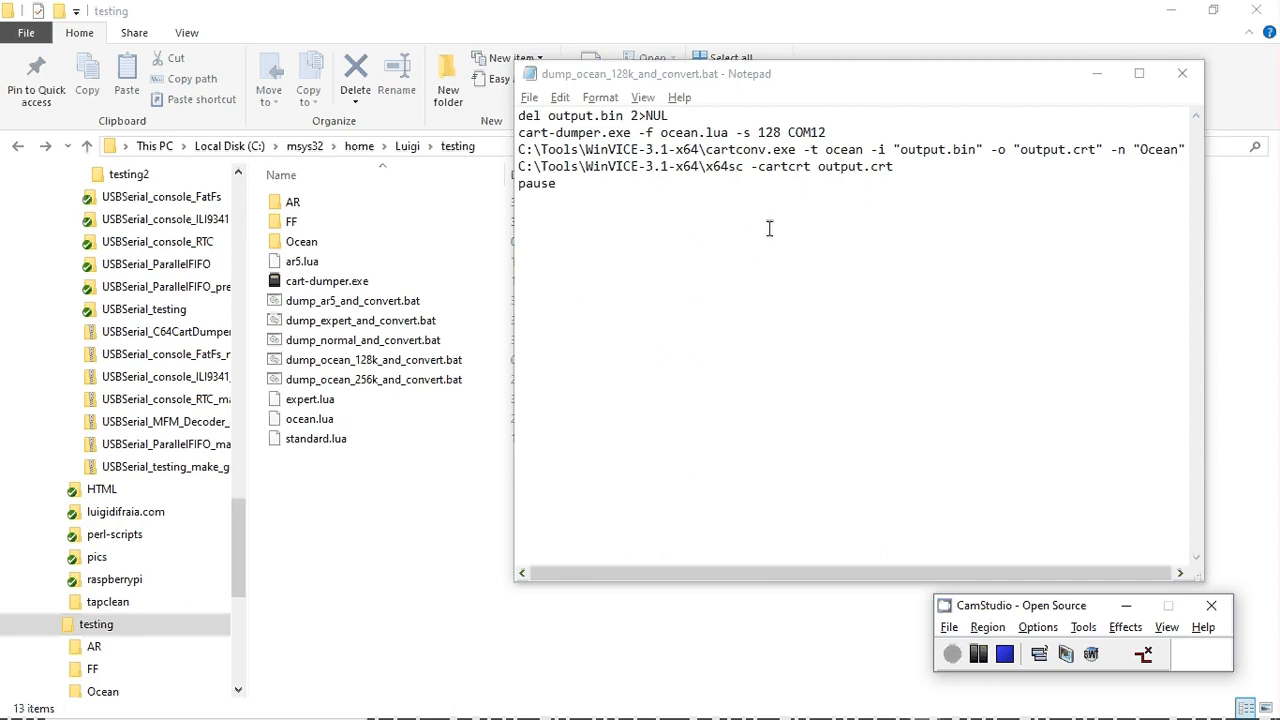
{"action": "mouse_move", "coordinate": [770, 240]}
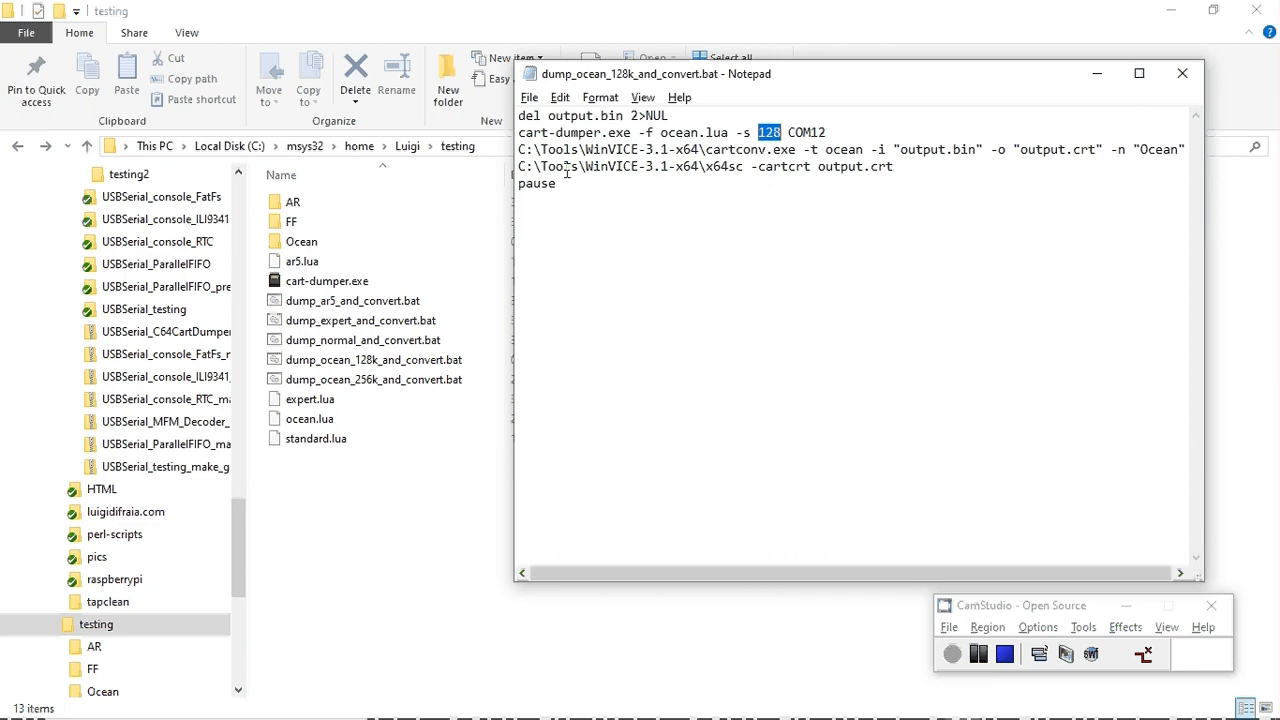
{"action": "mouse_move", "coordinate": [768, 144]}
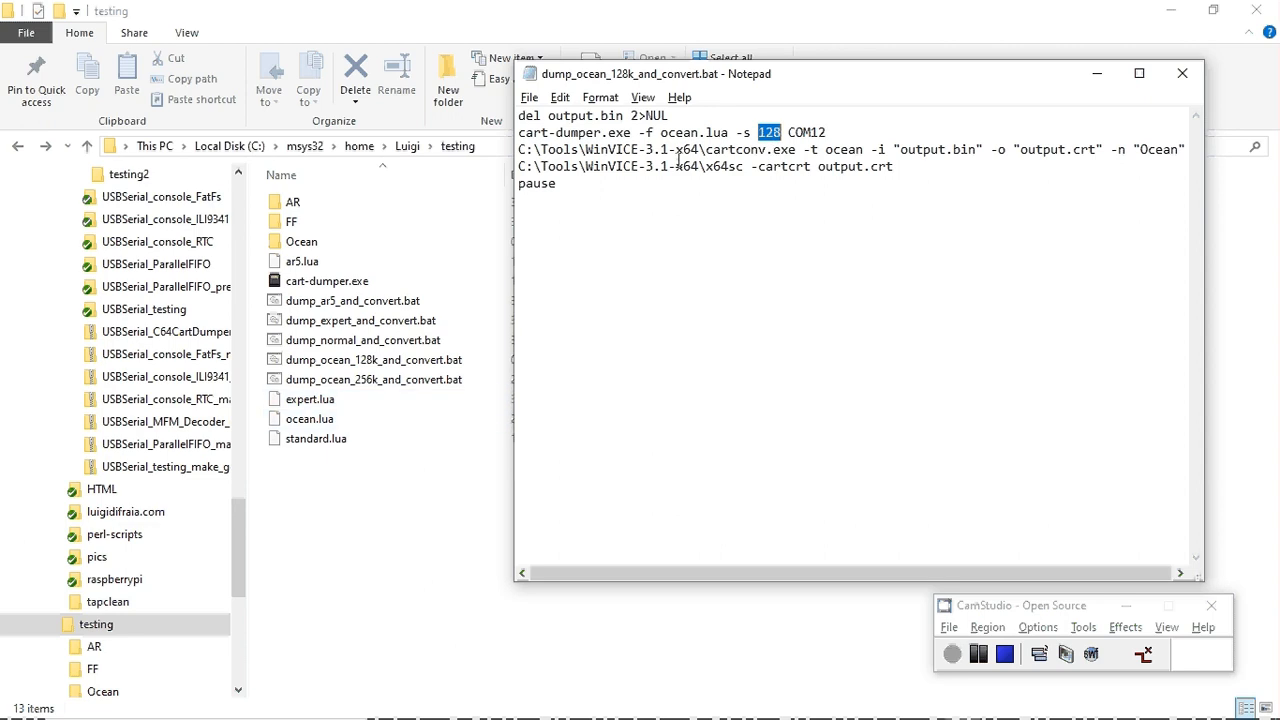
- View the ocean.lua Ocean type 1 dump script with its bank-selection comments and dump loop
{"action": "double_click", "coordinate": [690, 132]}
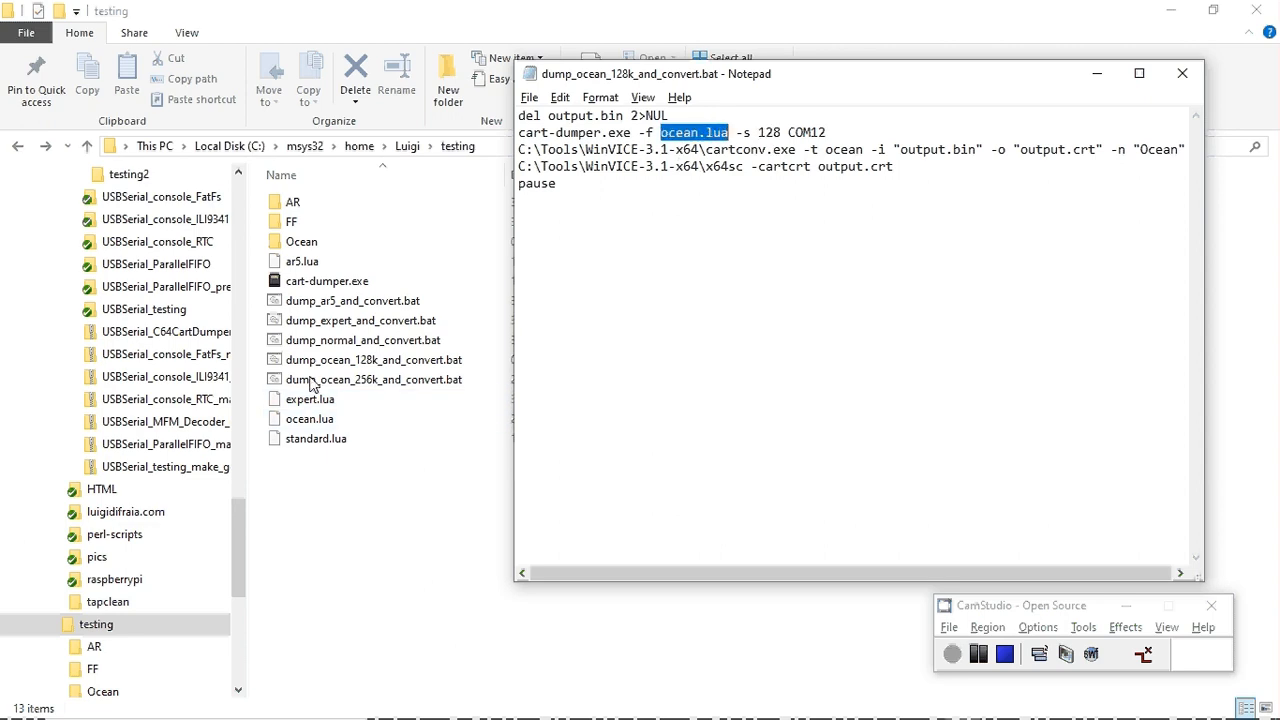
{"action": "double_click", "coordinate": [308, 418]}
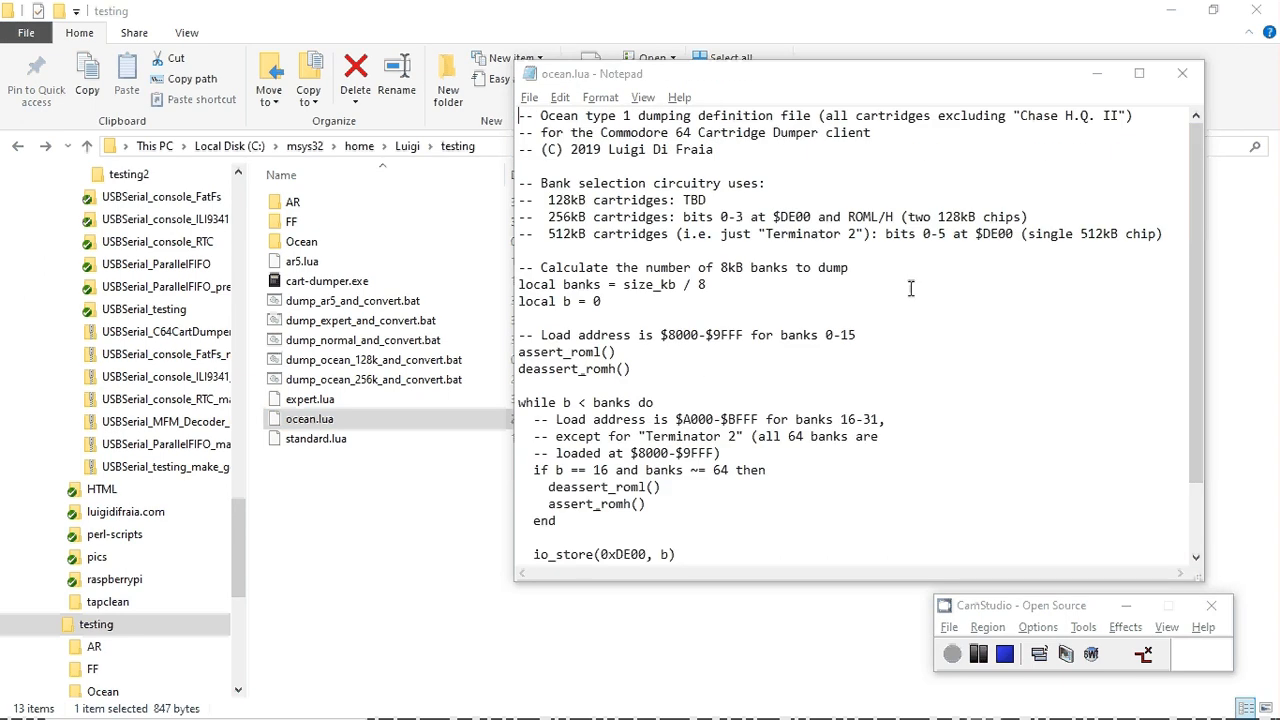
{"action": "mouse_move", "coordinate": [618, 180]}
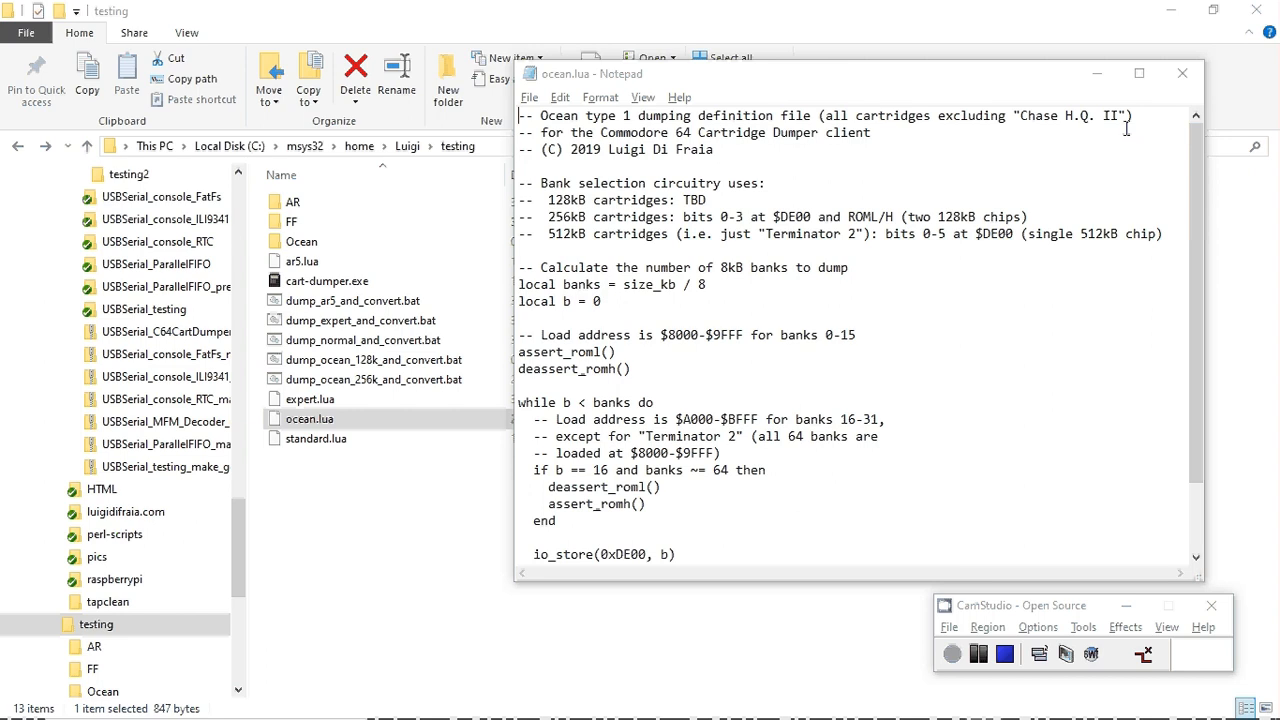
{"action": "mouse_move", "coordinate": [808, 242]}
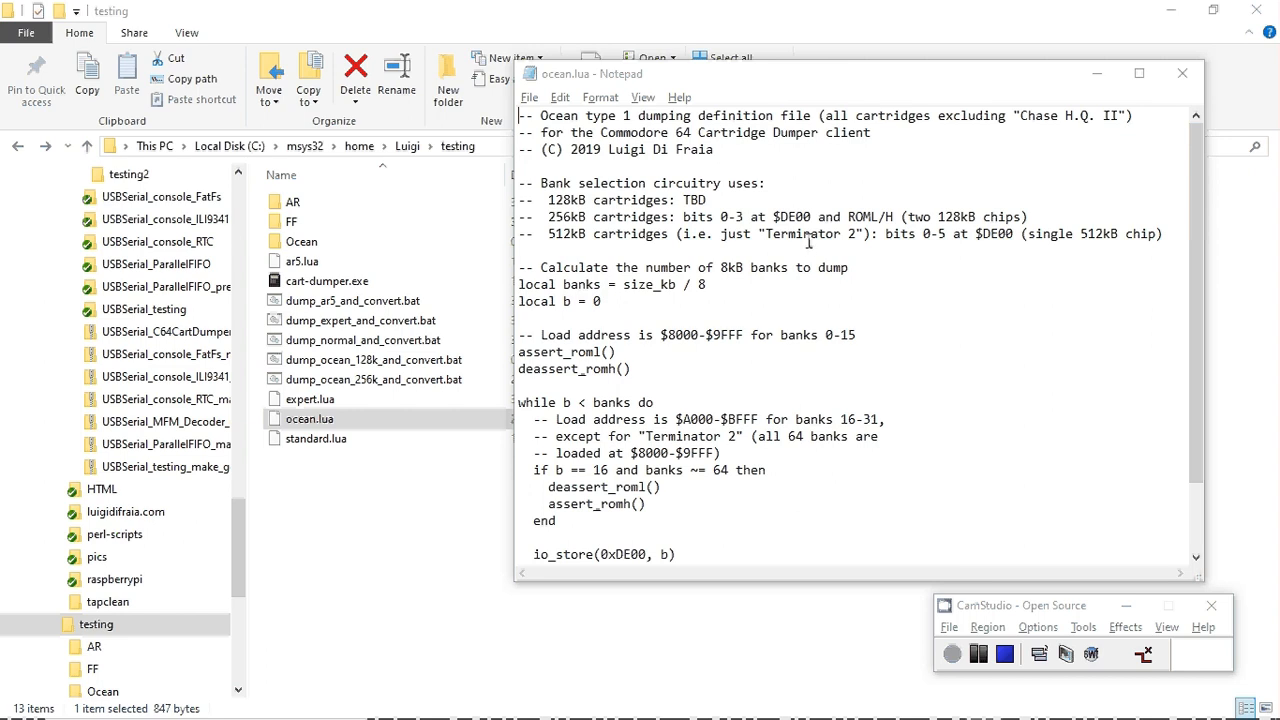
{"action": "scroll", "scroll_direction": "down", "scroll_amount": 3}
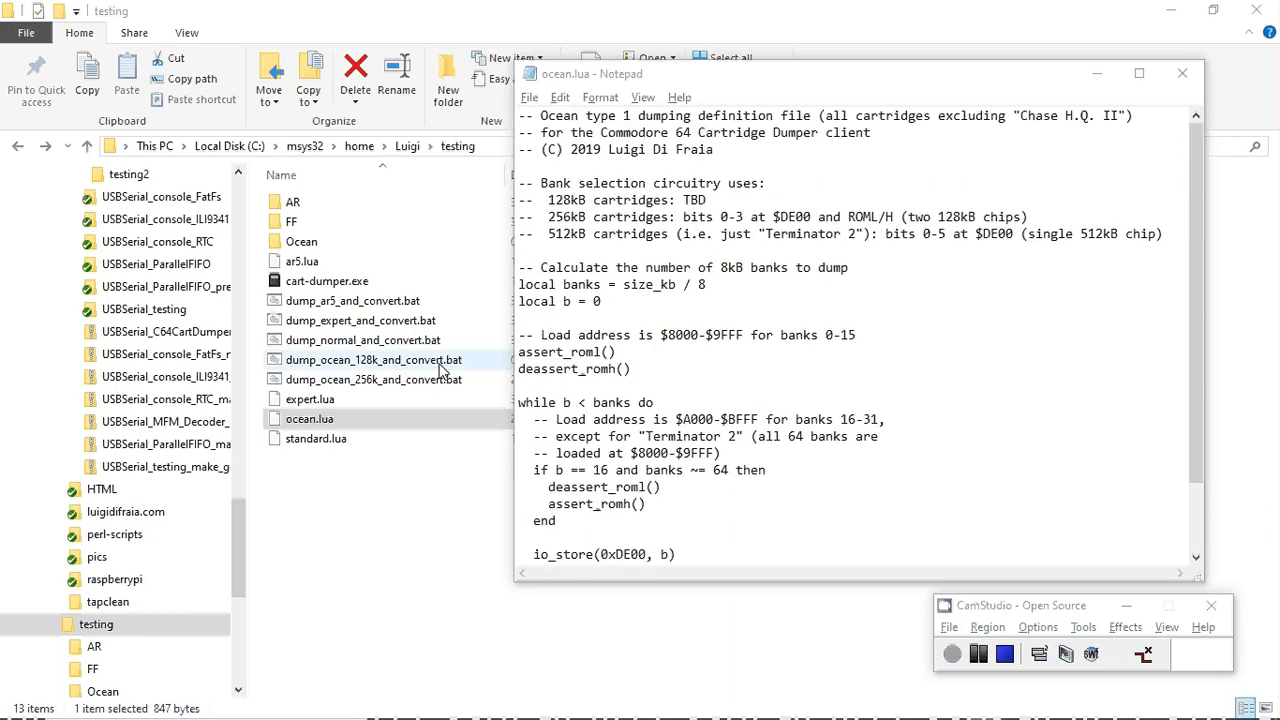
{"action": "mouse_move", "coordinate": [350, 370]}
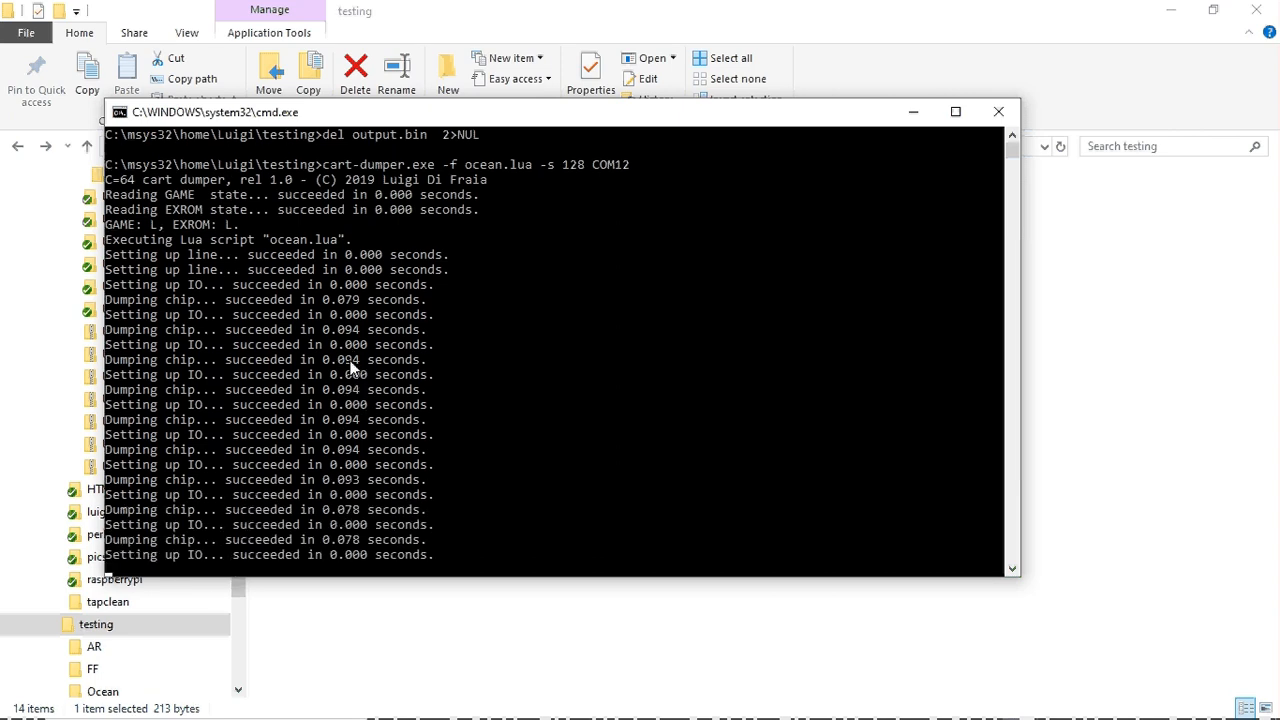
- Run dump_ocean_128k_and_convert.bat, dumping the cartridge on COM12 into output.bin and output.crt
{"action": "scroll", "scroll_direction": "down", "scroll_amount": 3}
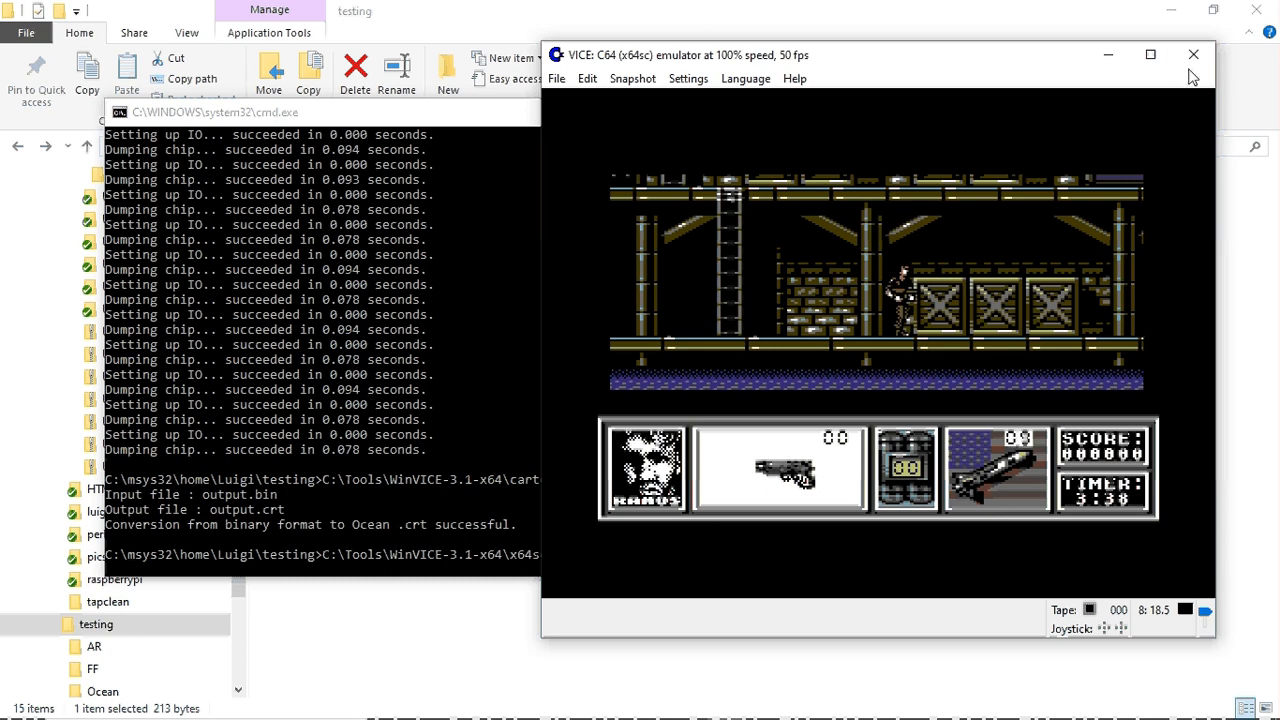
- Exit the x64sc emulator after testing the Ocean game, confirming the quit prompt
{"action": "left_click", "coordinate": [1192, 54]}
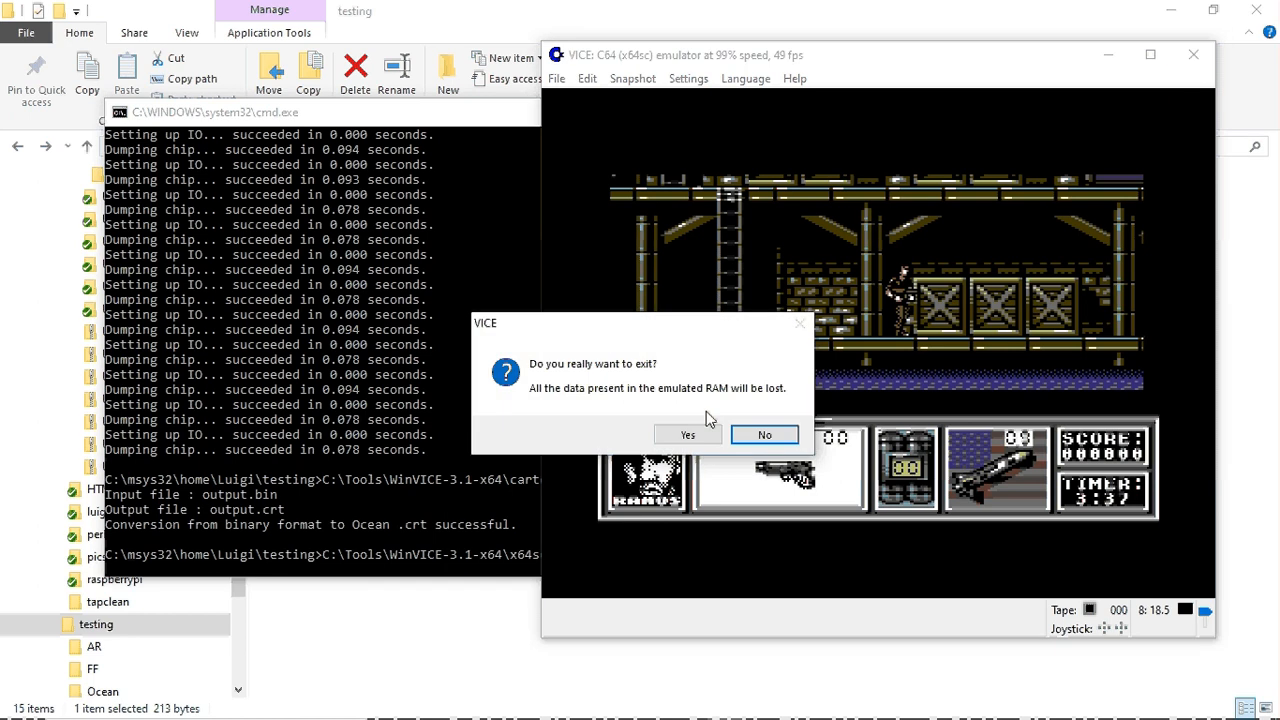
{"action": "left_click", "coordinate": [688, 434]}
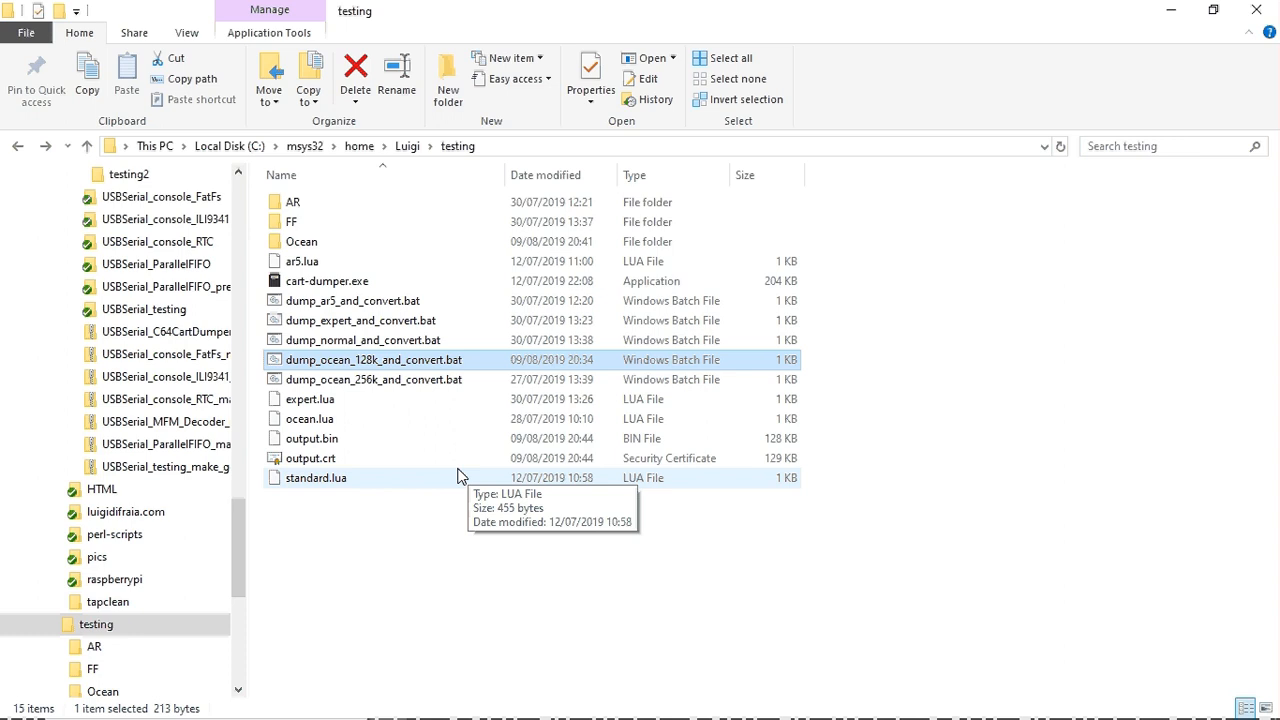
{"action": "mouse_move", "coordinate": [320, 448]}
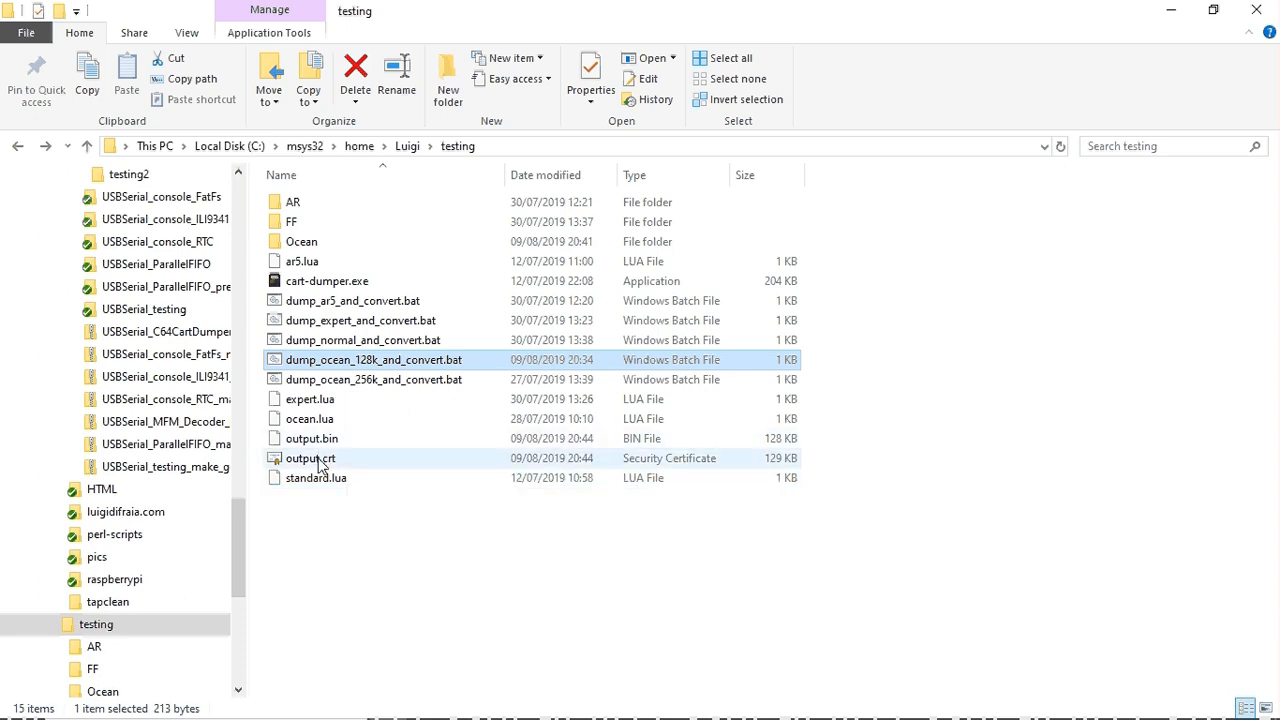
{"action": "mouse_move", "coordinate": [310, 458]}
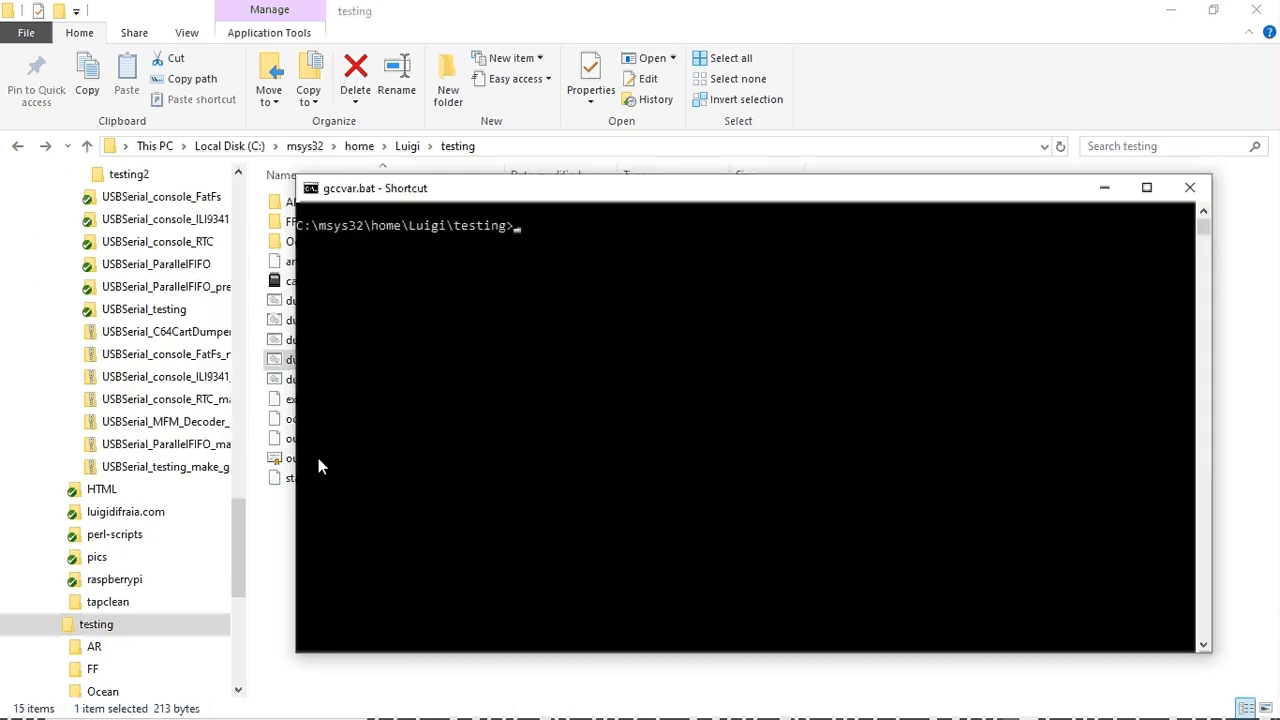
- Run sum *.bin giving checksum 00318 128, then start sum on the reference Ocean dump
{"action": "type", "text": "sum"}
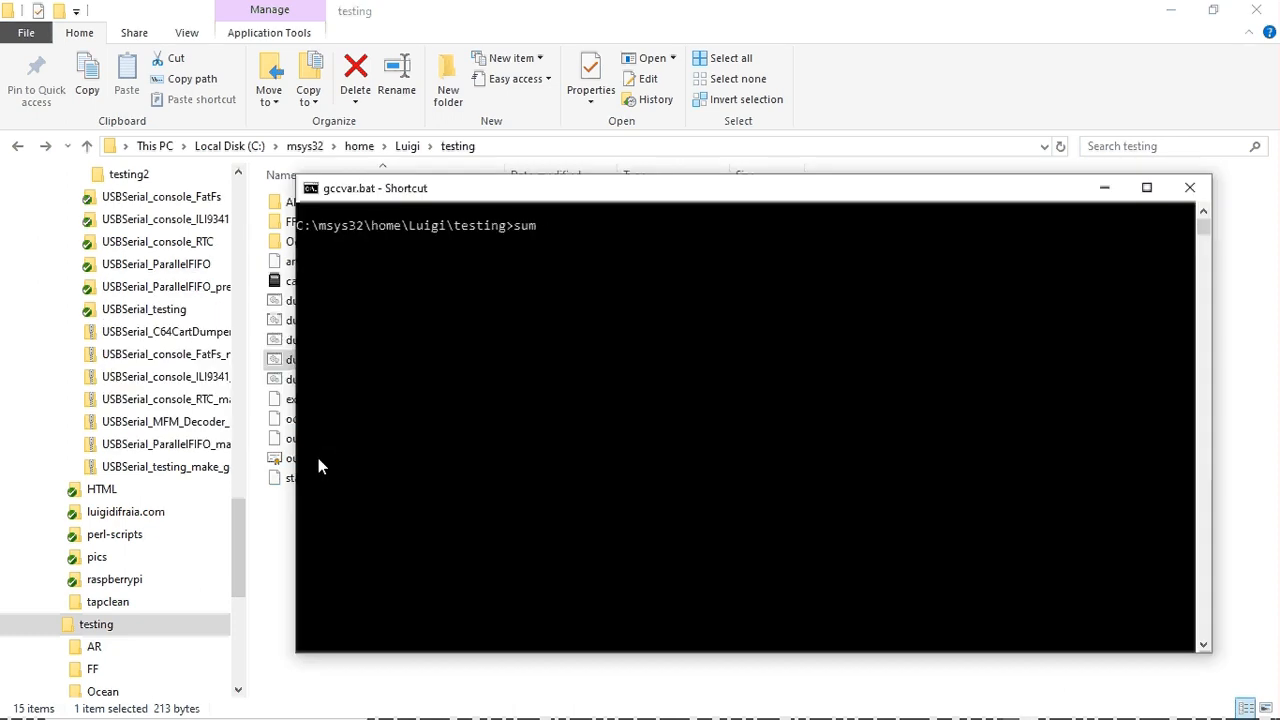
{"action": "type", "text": "*.bin"}
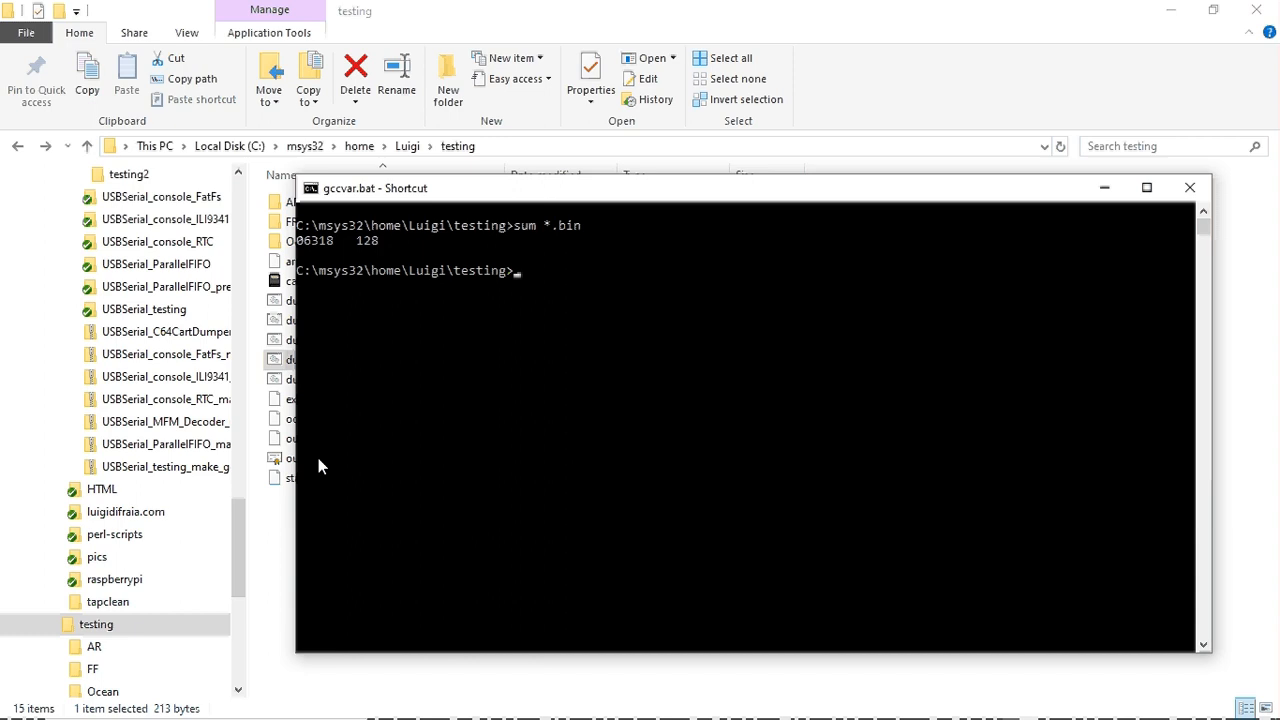
{"action": "type", "text": "sum"}
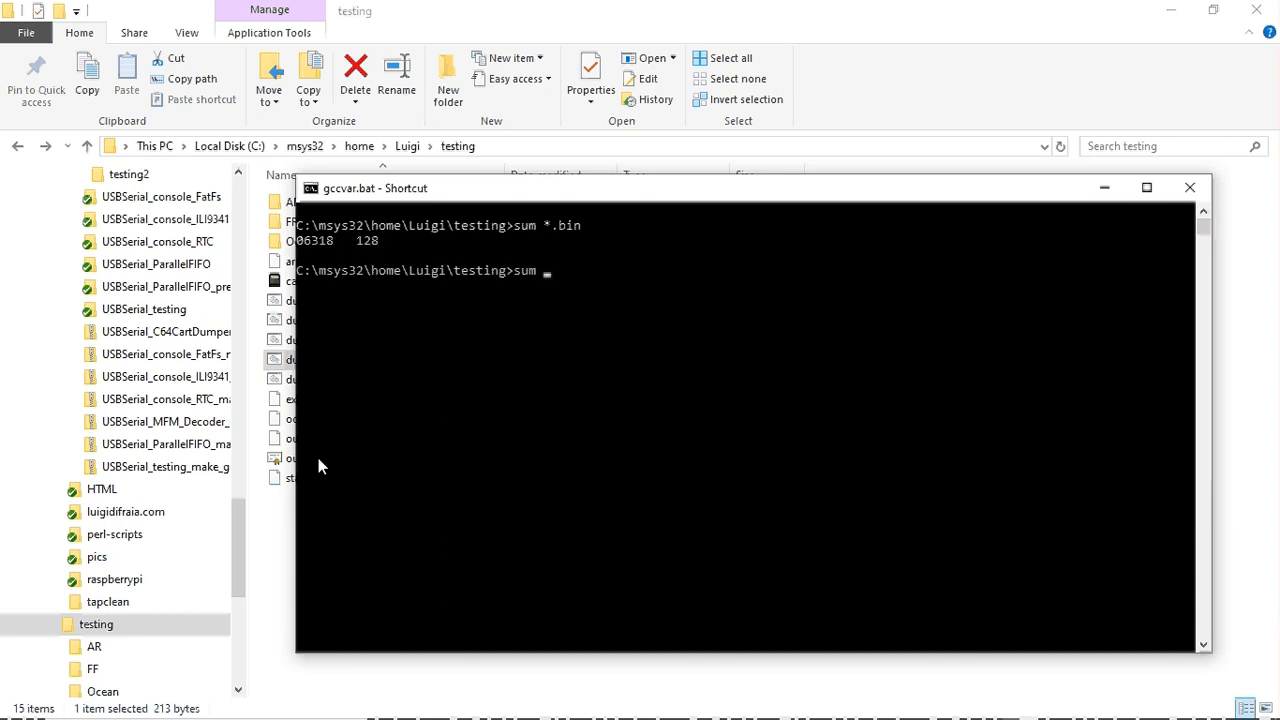
{"action": "type", "text": "Ocean"}
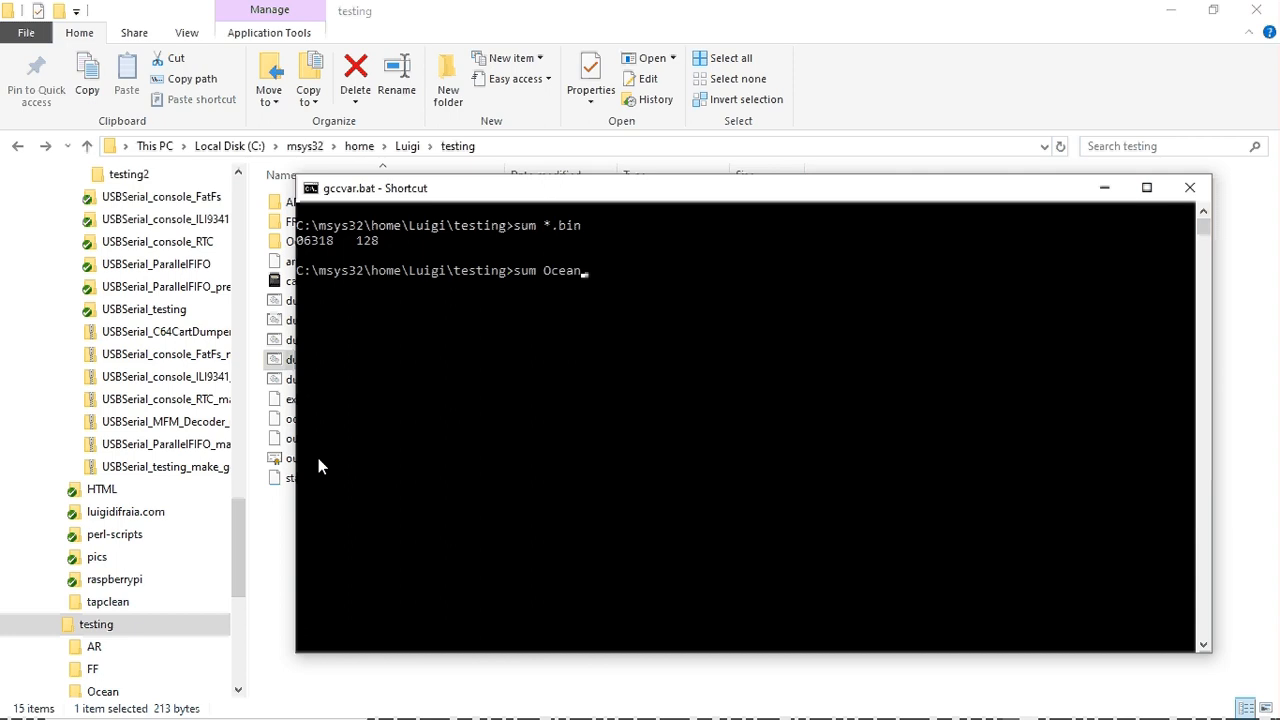